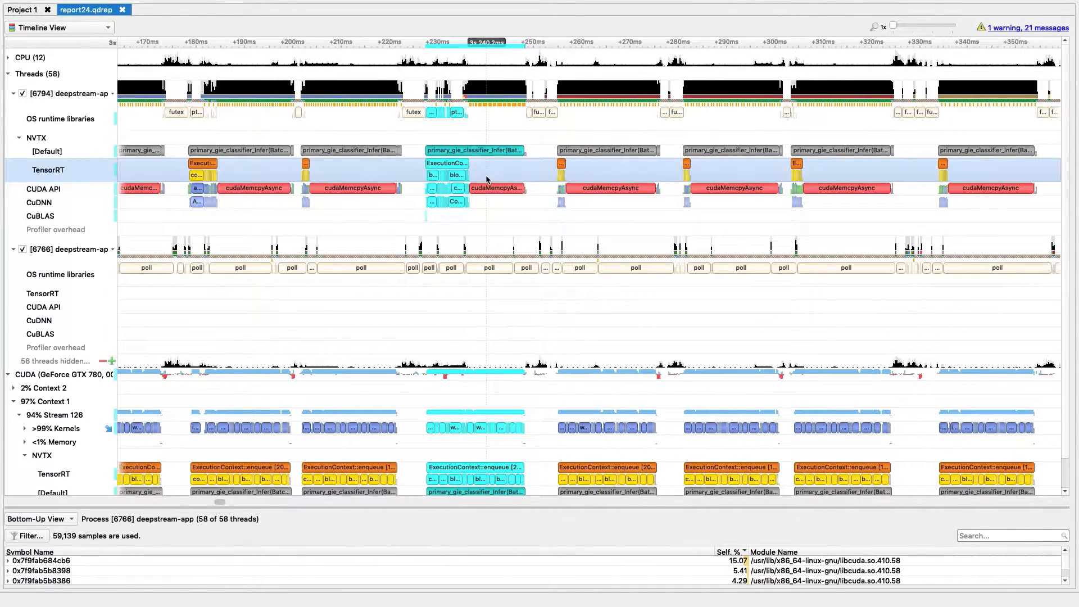
# Step: Scroll down through the deepstream-app timeline in Nsight Systems
pyautogui.scroll(-3)
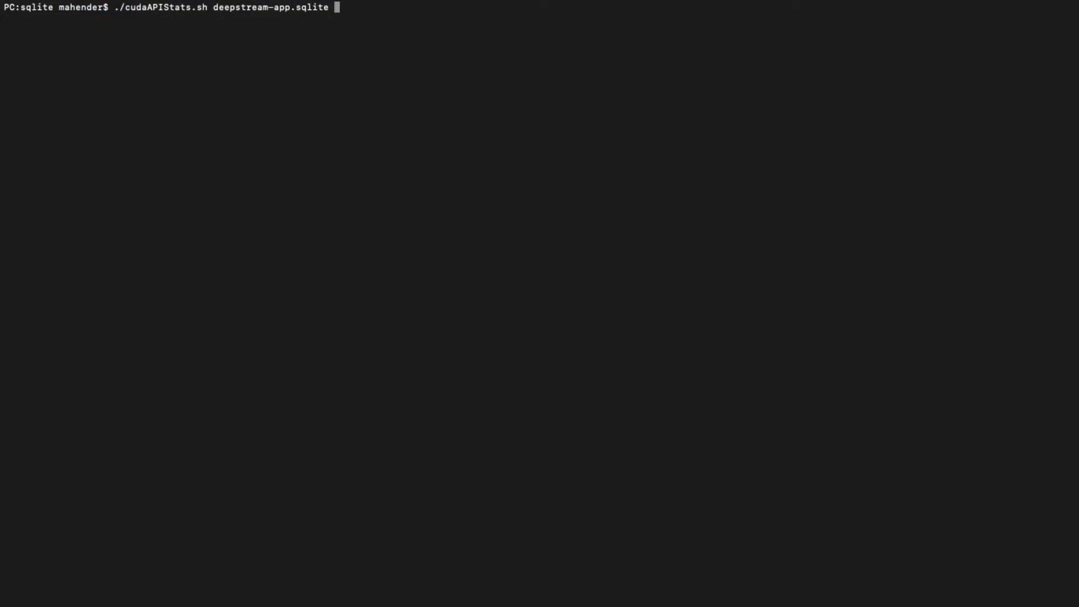
# Step: Run cudaAPIStats.sh, cudaKernelStats.sh and stats.sh on deepstream-app.sqlite
pyautogui.press('Return')
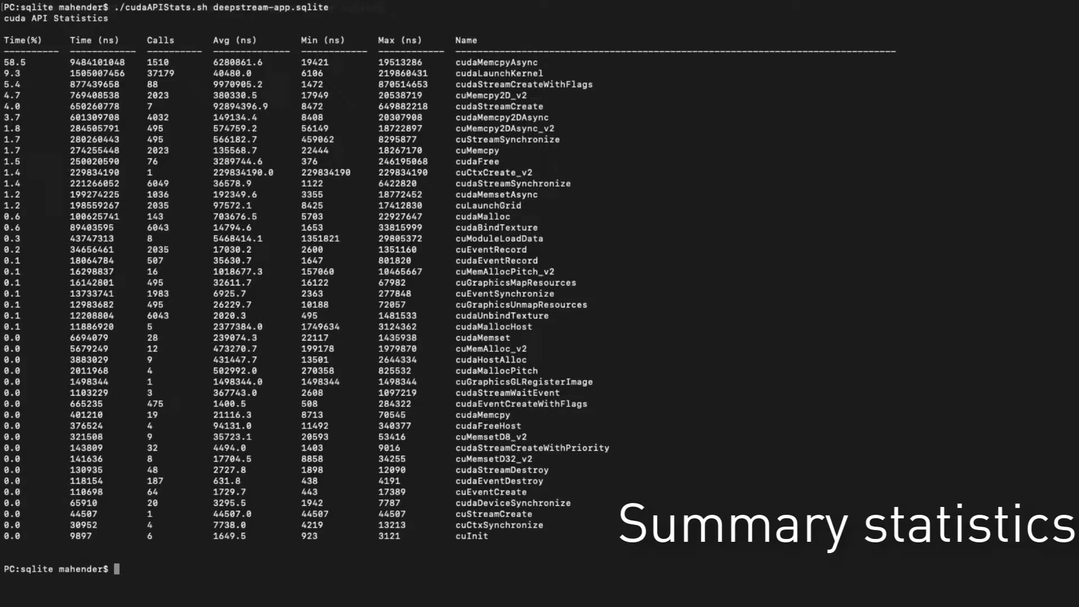
pyautogui.write('./cudaKernelStats.sh deepstream-app.sqlite')
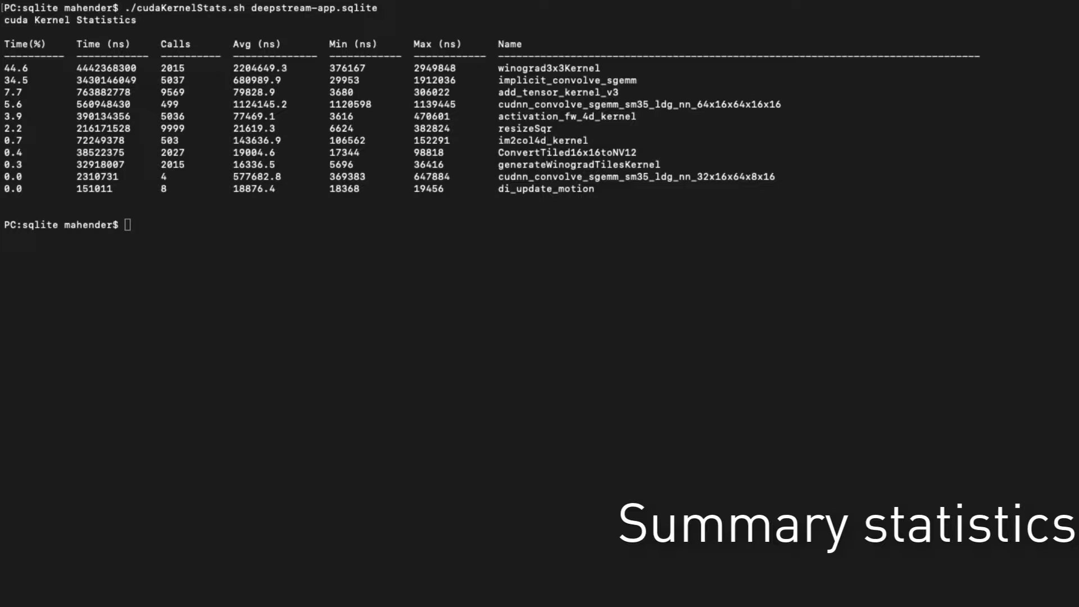
pyautogui.write('./stats.sh deepstream-app.sqlite')
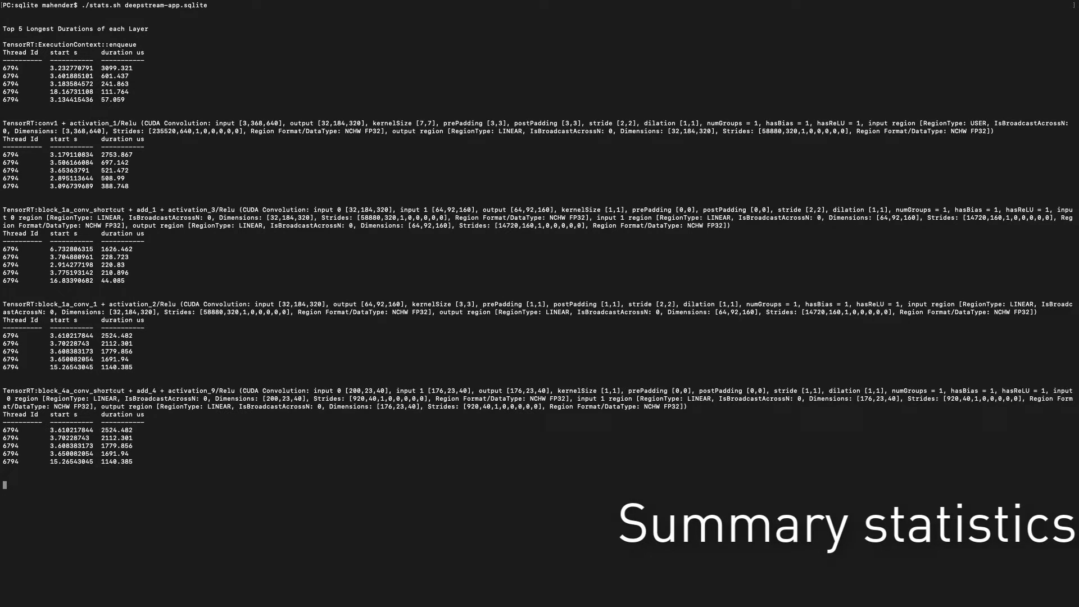
# Step: Scroll down the per-layer duration output, then rerun ./stats.sh deepstream-app.sqlite
pyautogui.scroll(-3)
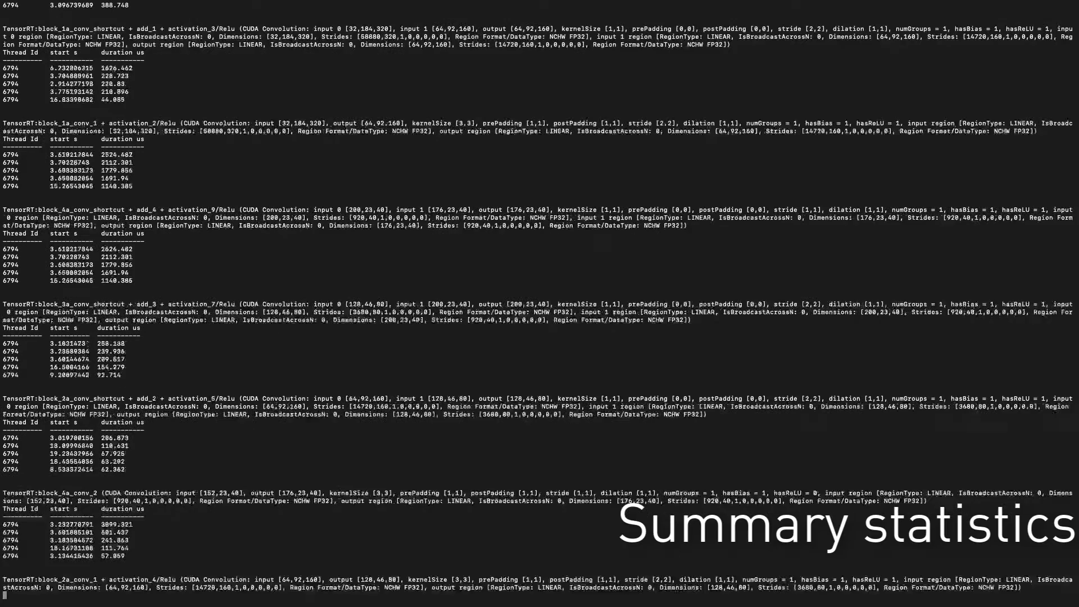
pyautogui.scroll(-3)
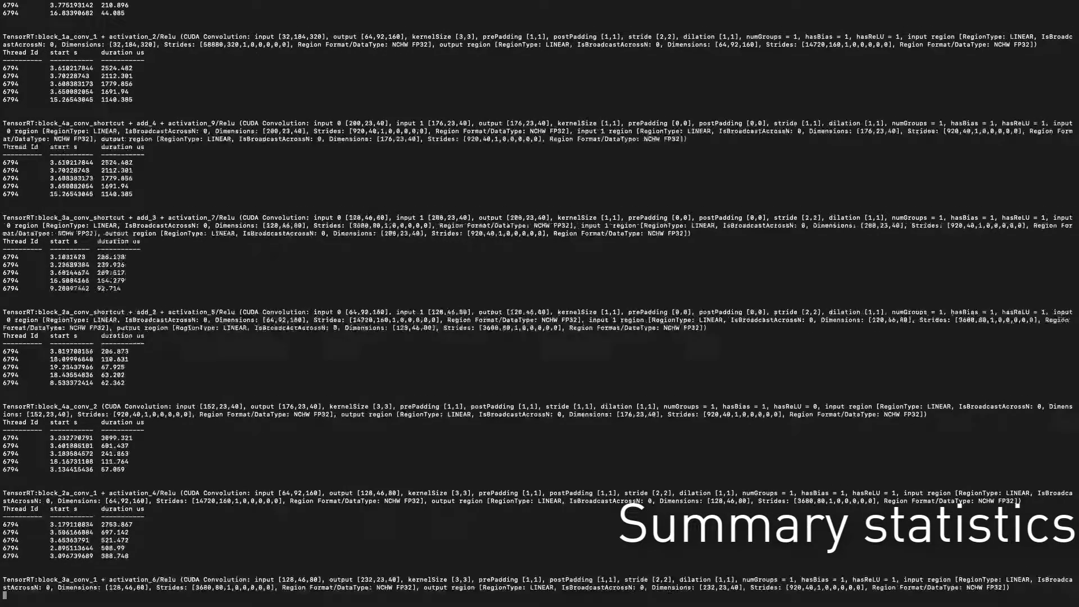
pyautogui.scroll(-3)
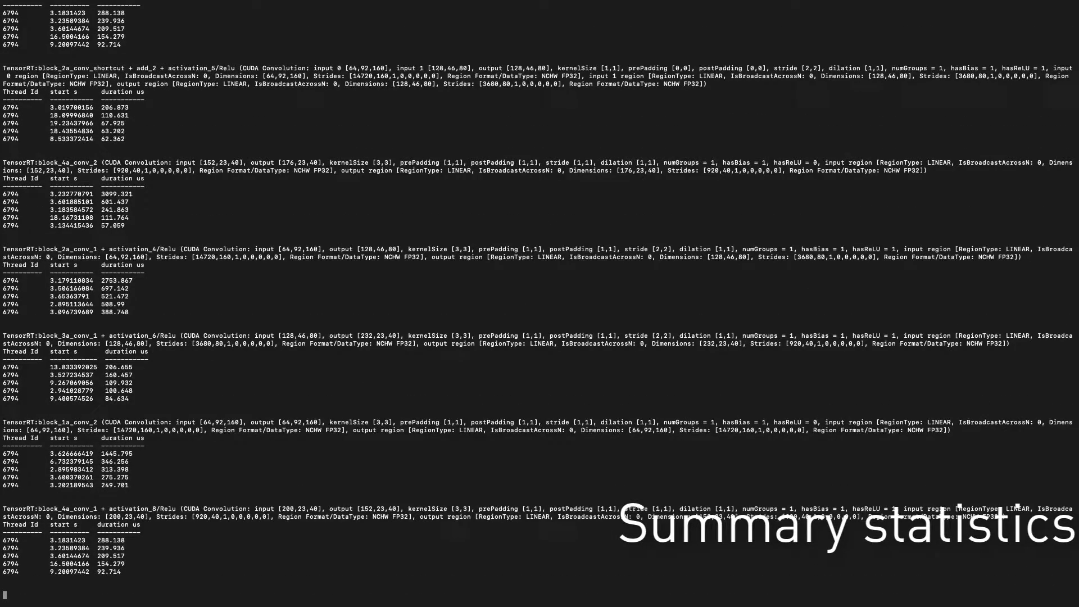
pyautogui.scroll(-3)
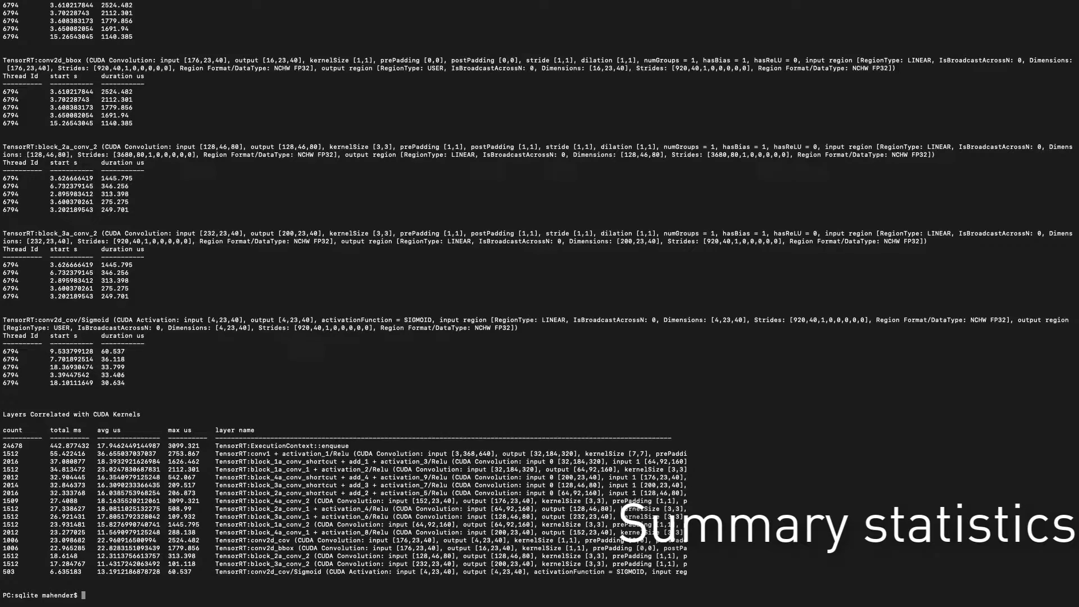
pyautogui.write('./stats.sh deepstream-app.sqlite')
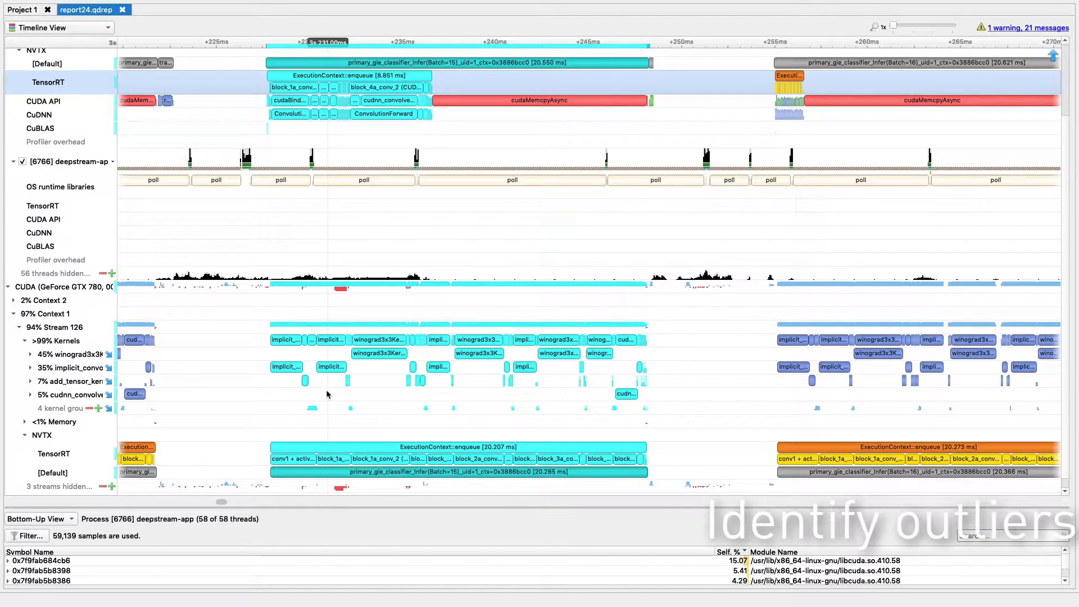
pyautogui.moveTo(303, 450)
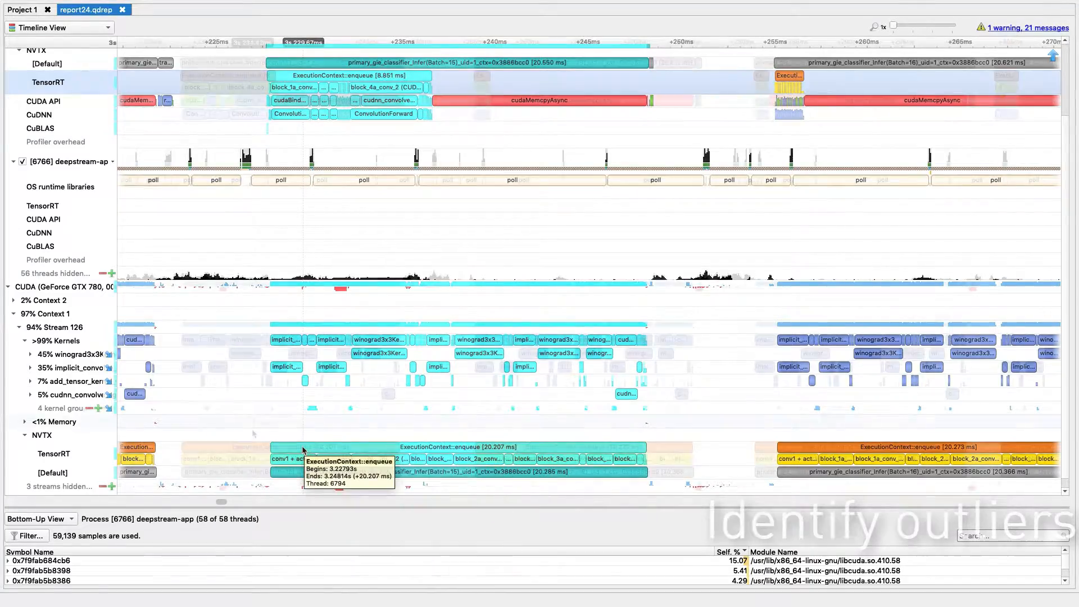
# Step: Scroll right along the timeline to later inference batches and their enqueue ranges
pyautogui.hscroll(3)
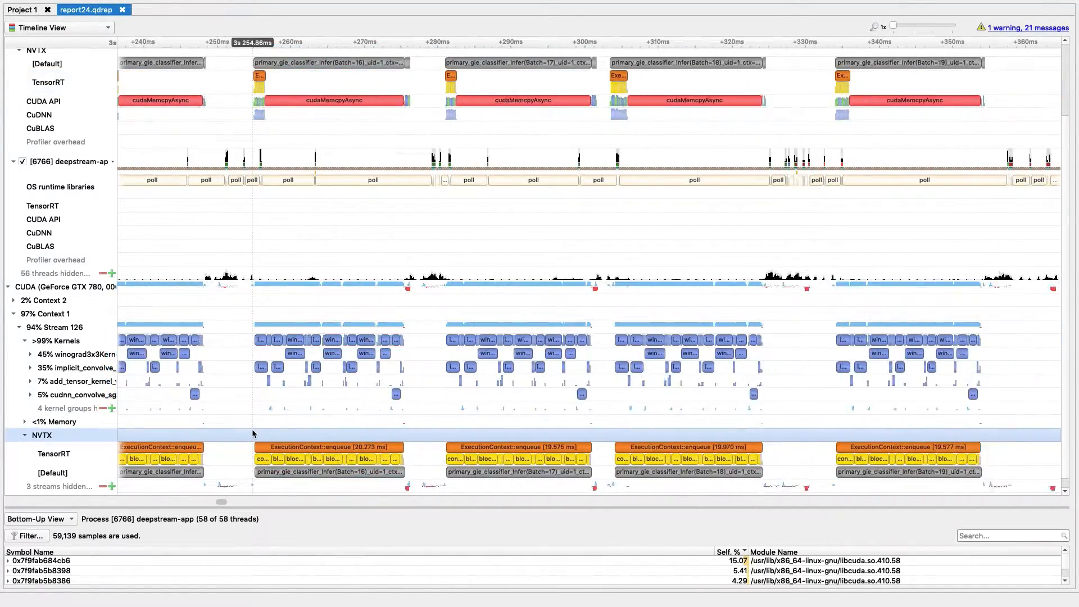